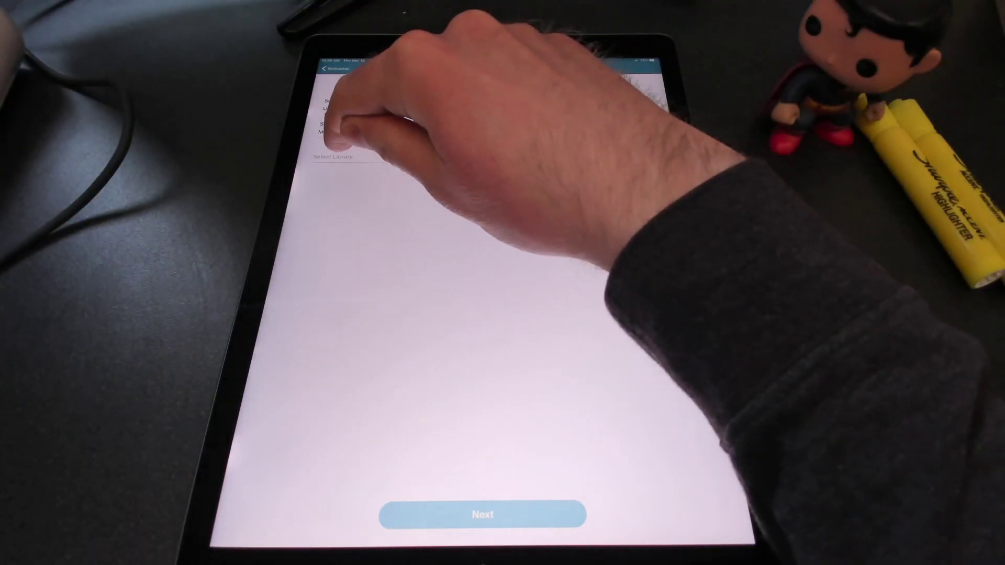
Pick Rockport Public Library from the list of Maine libraries.
left_click(334, 158)
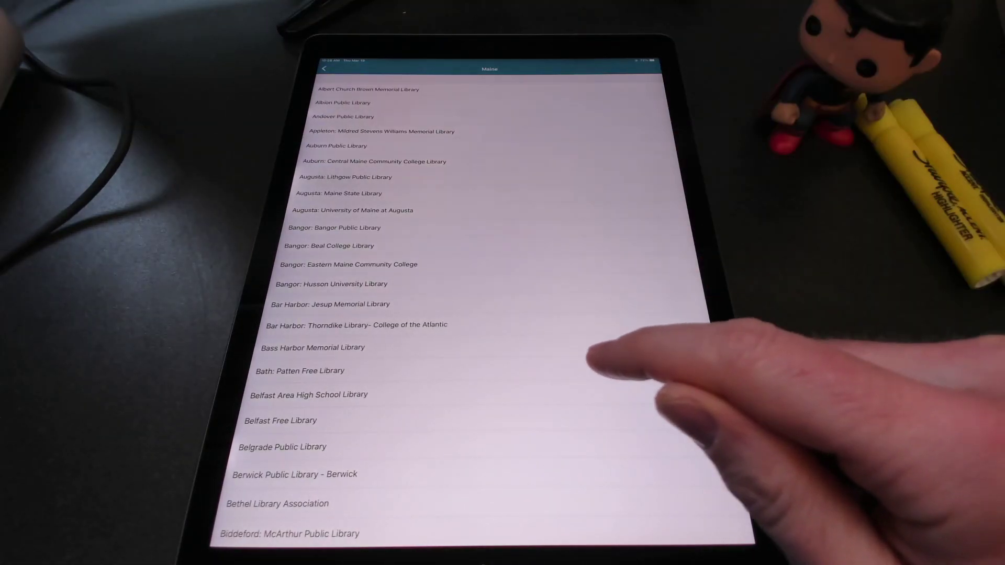
scroll("down", 3)
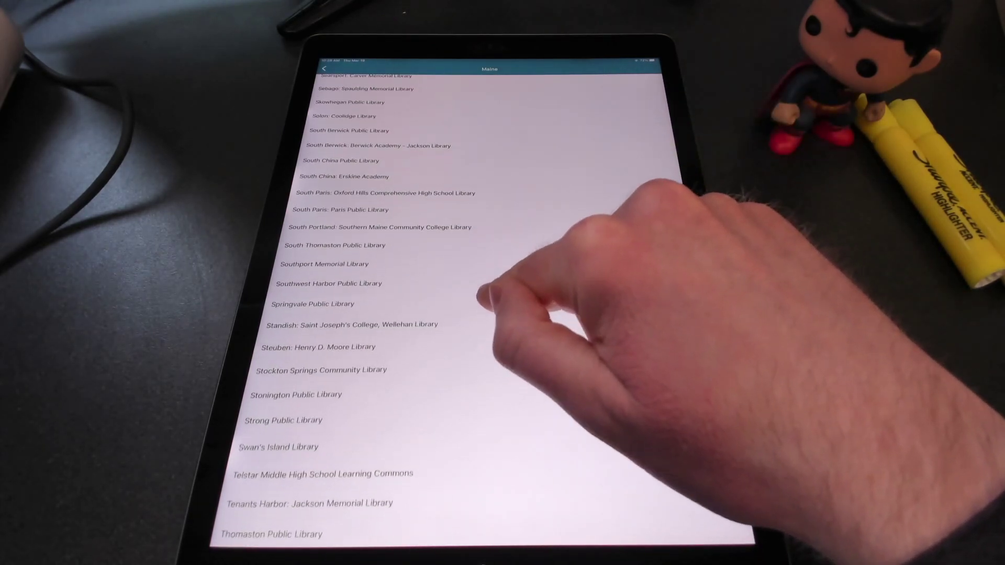
scroll("down", 3)
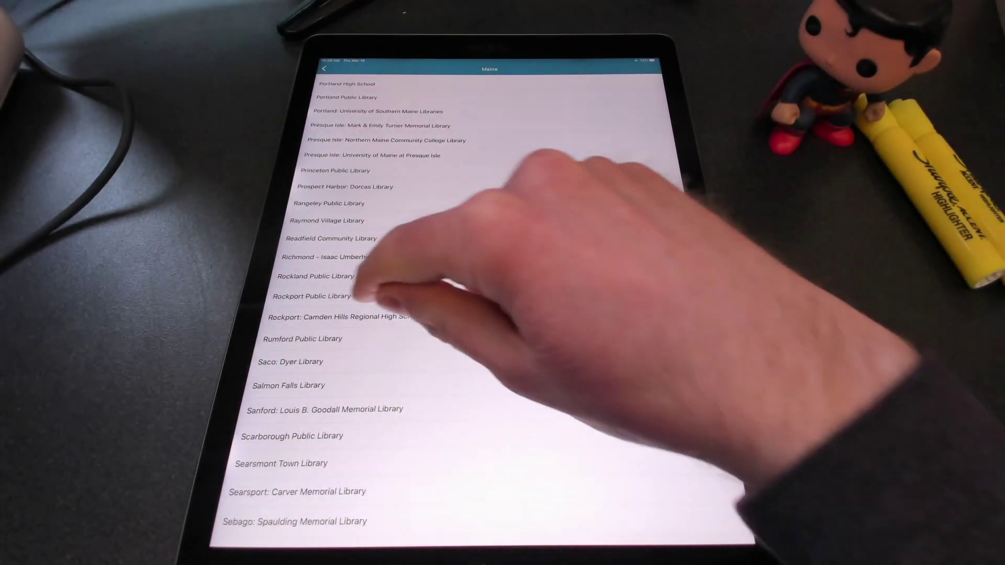
left_click(312, 296)
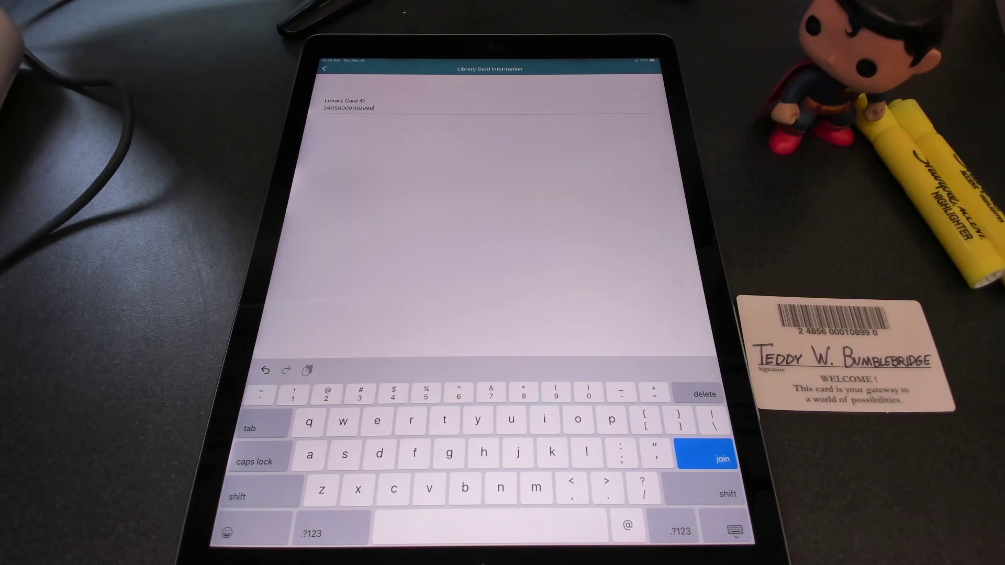
Submit the entered library card number to join Rockport Public Library.
left_click(718, 458)
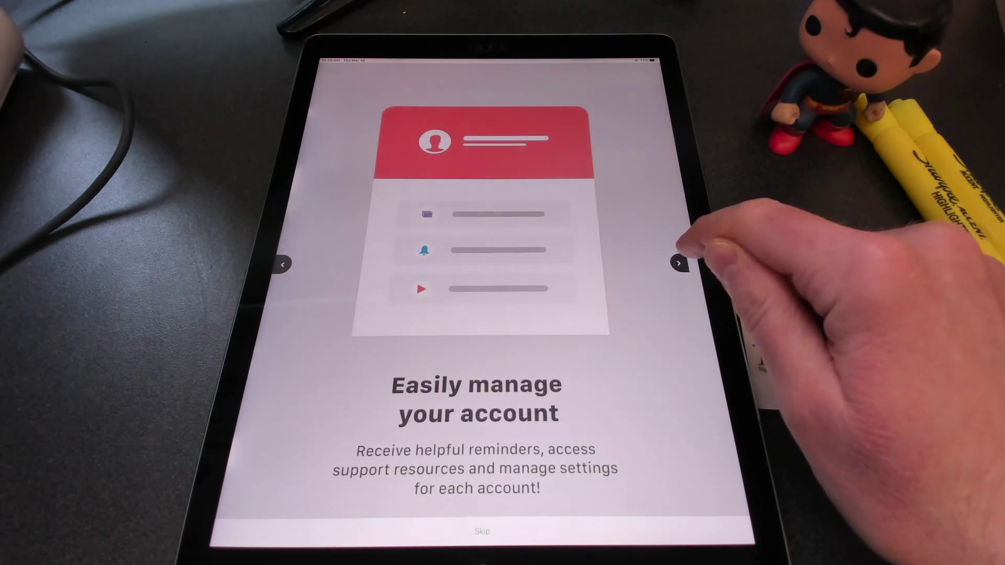
Advance the account-management welcome tour to its next page.
left_click(679, 264)
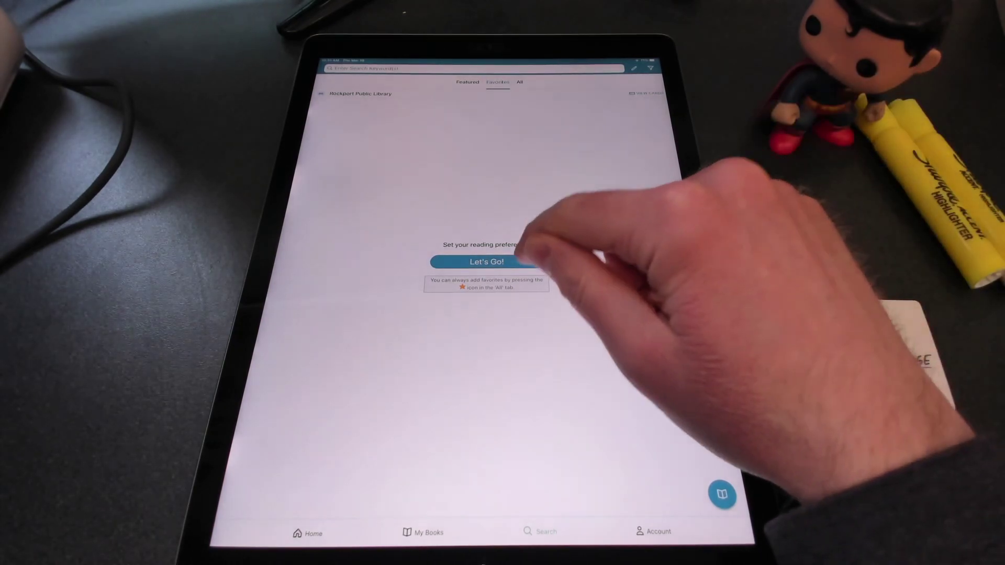
Open the reading Preferences form from the Favorites section's Let's Go prompt.
left_click(486, 262)
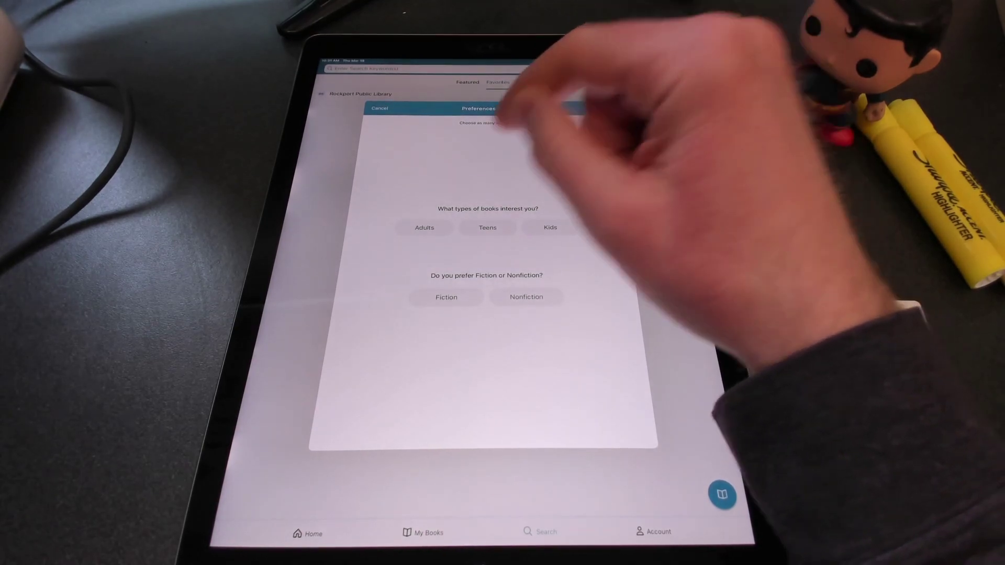
Choose Adults and Fiction, then move on and scroll through the genre list.
left_click(424, 227)
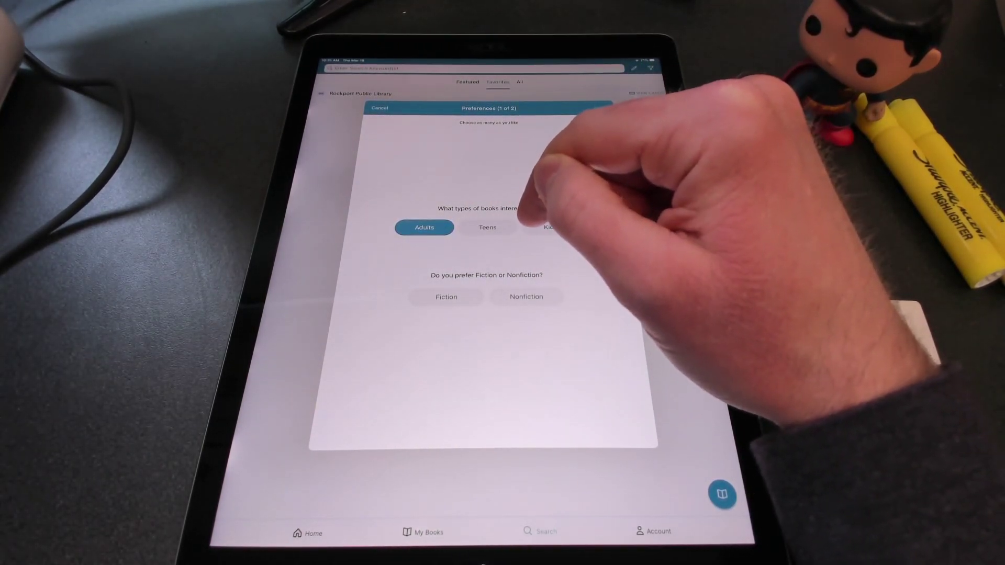
left_click(445, 297)
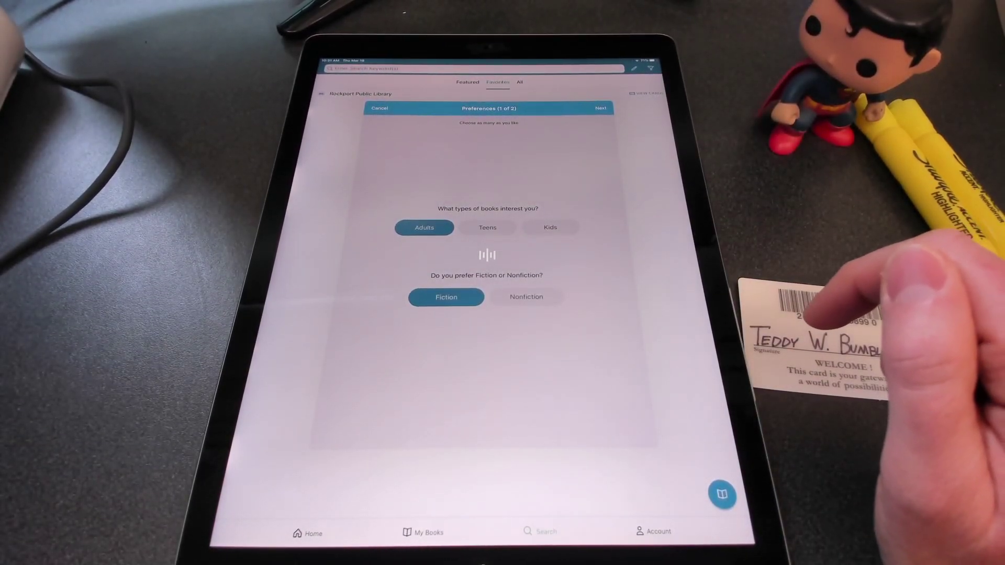
left_click(601, 108)
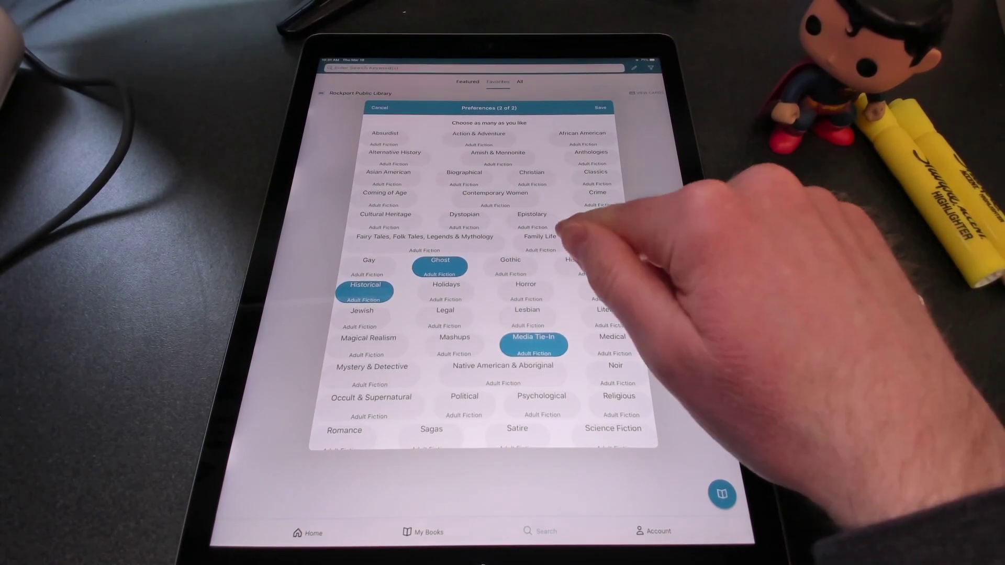
scroll("down", 3)
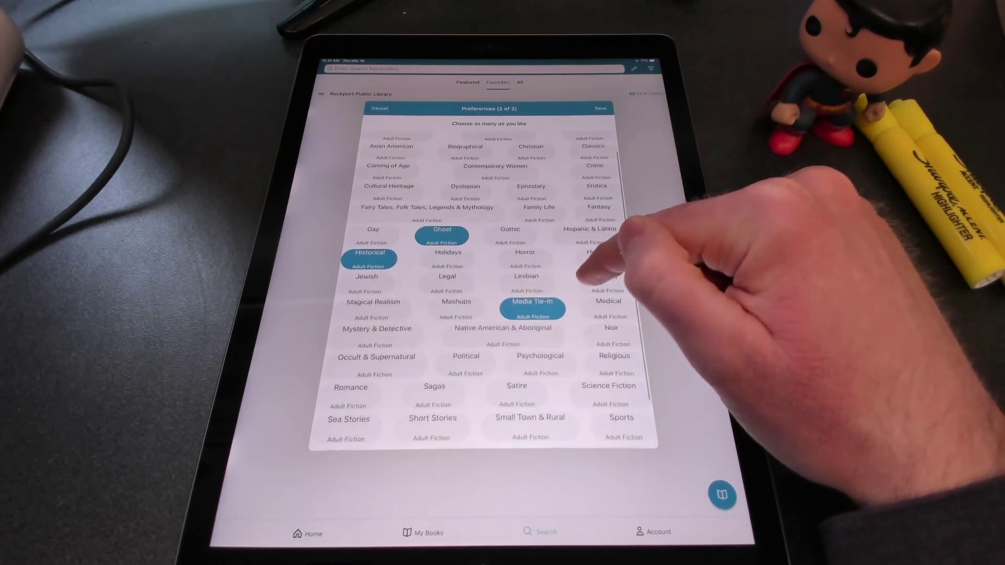
scroll("down", 3)
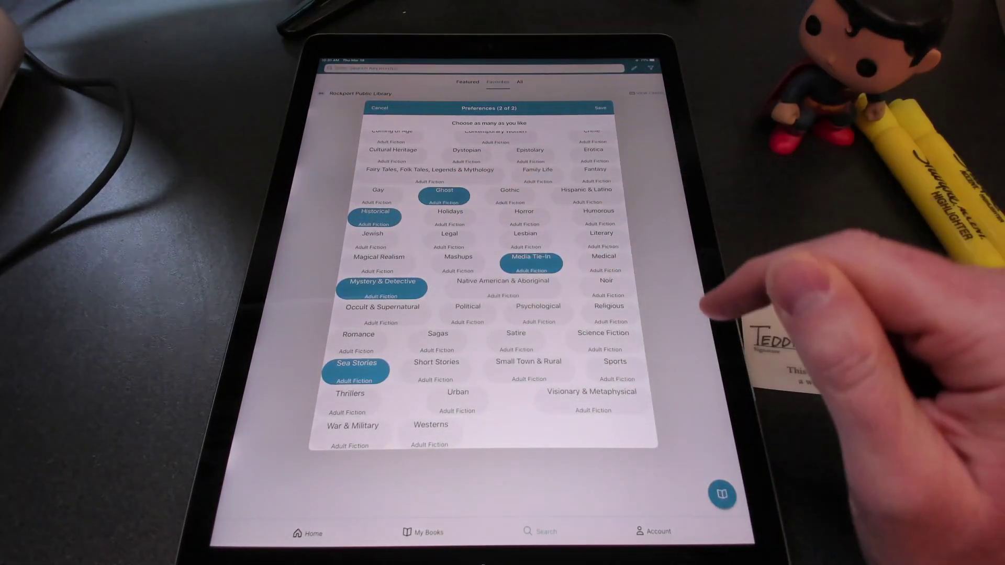
scroll("down", 3)
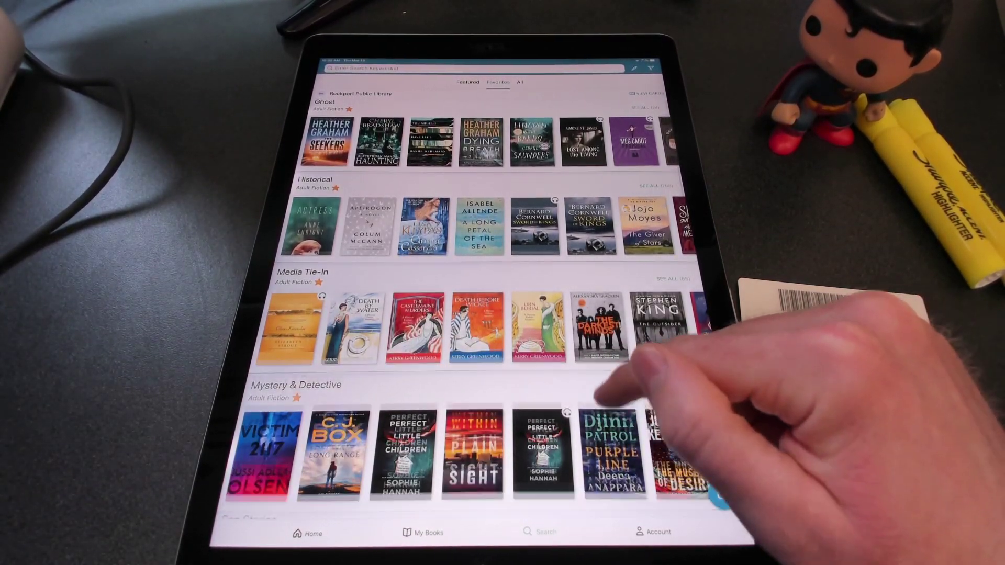
scroll("down", 3)
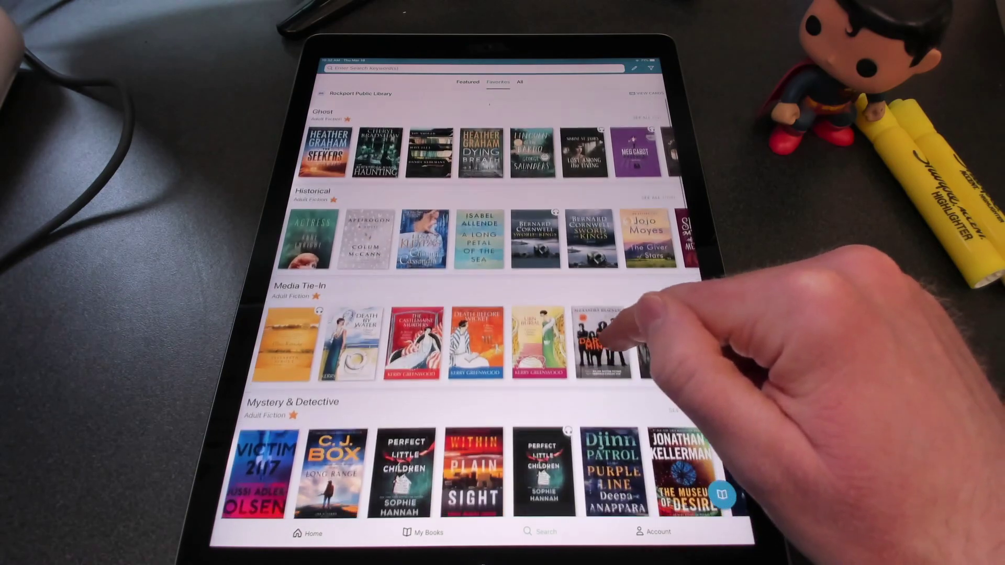
scroll("down", 3)
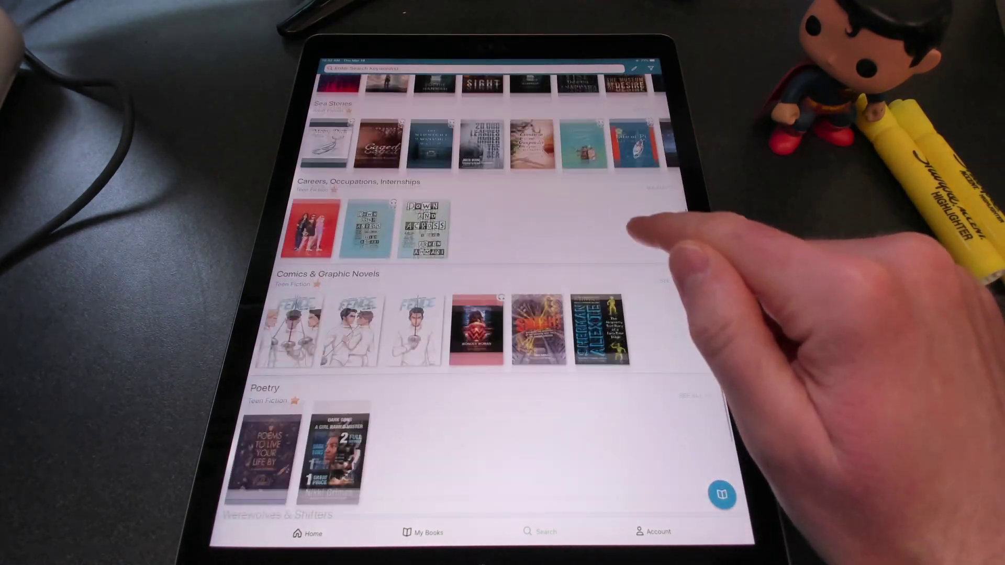
scroll("down", 3)
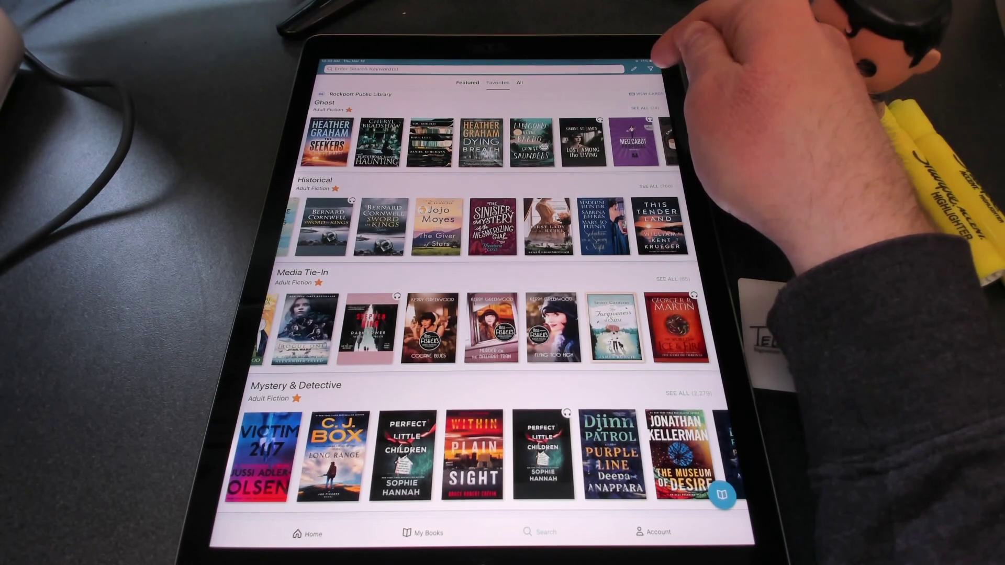
left_click(648, 68)
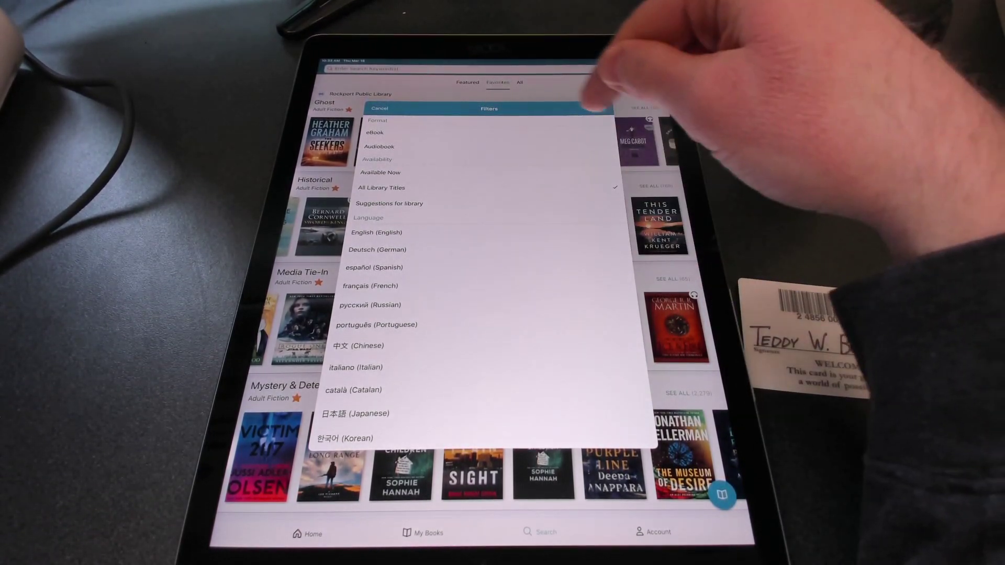
left_click(379, 173)
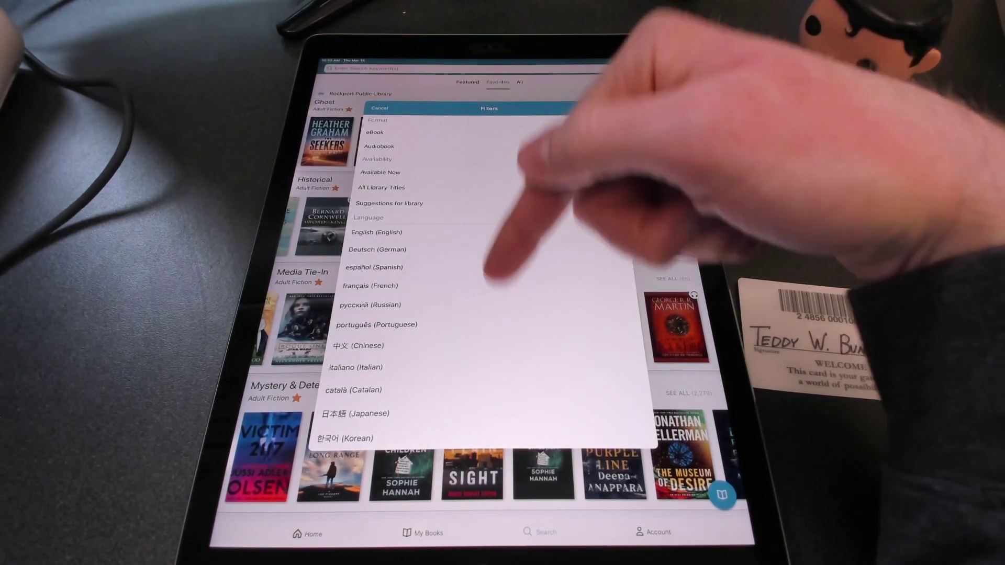
left_click(378, 172)
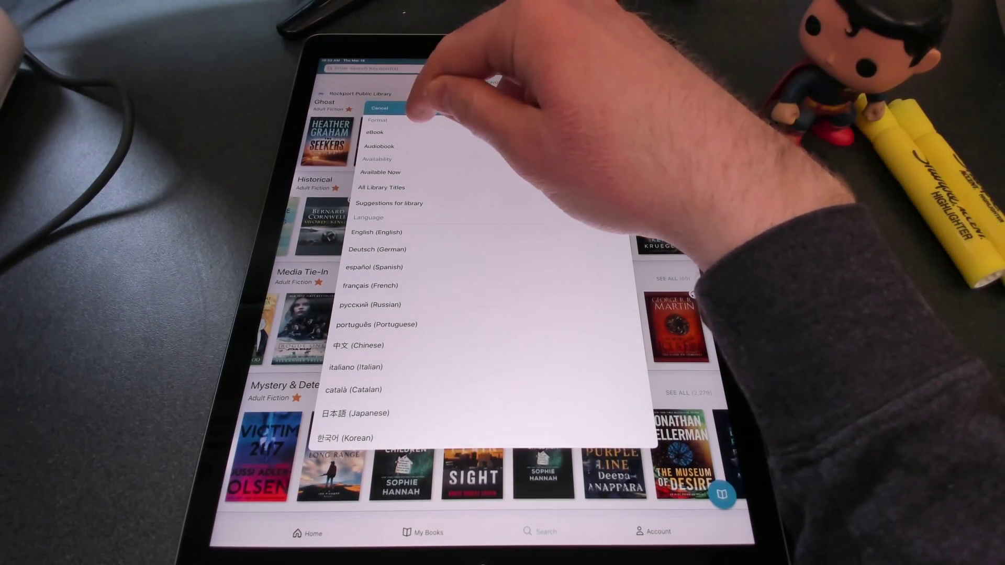
left_click(378, 172)
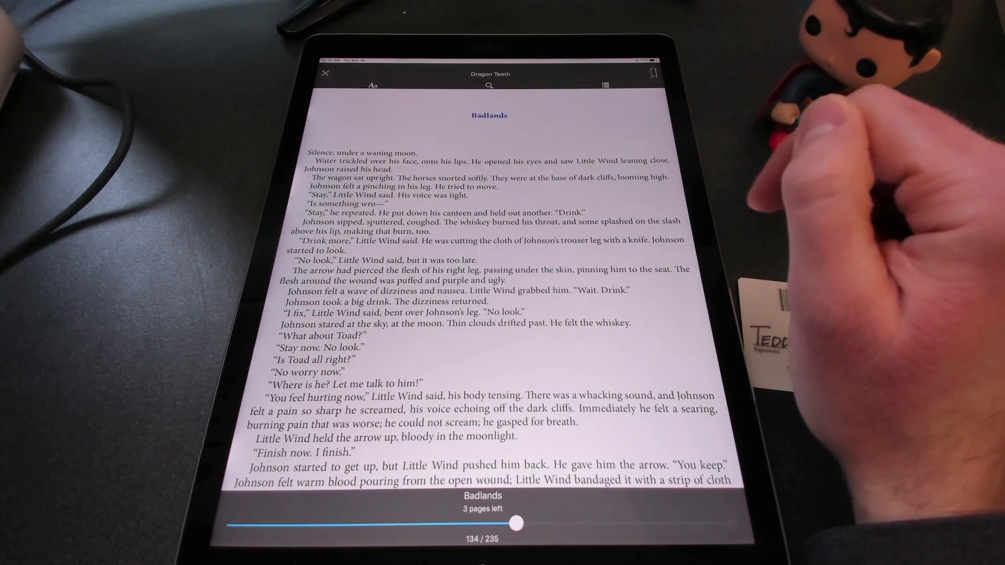
Open the Aa text display settings in the Dragon Teeth reader.
left_click(375, 85)
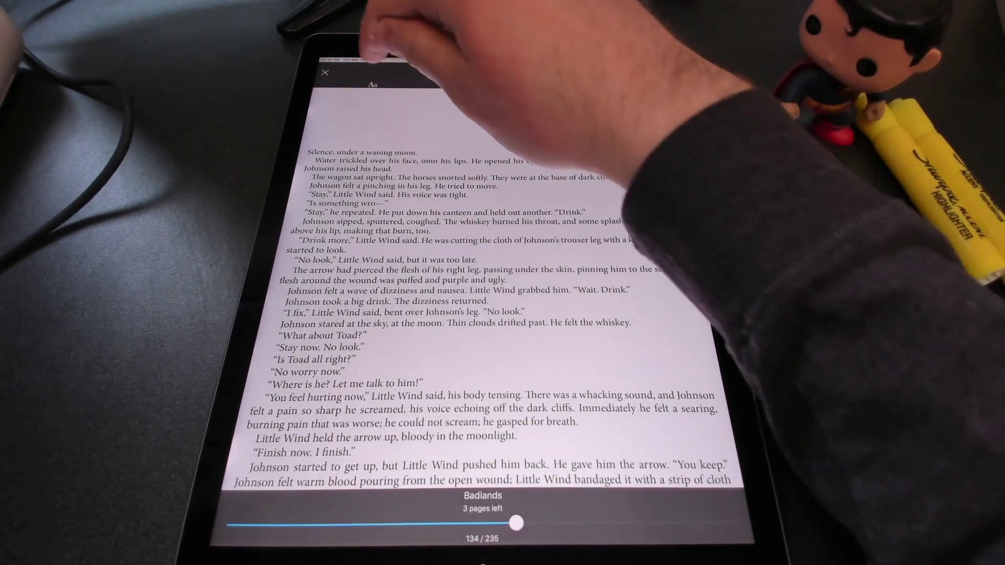
left_click(374, 85)
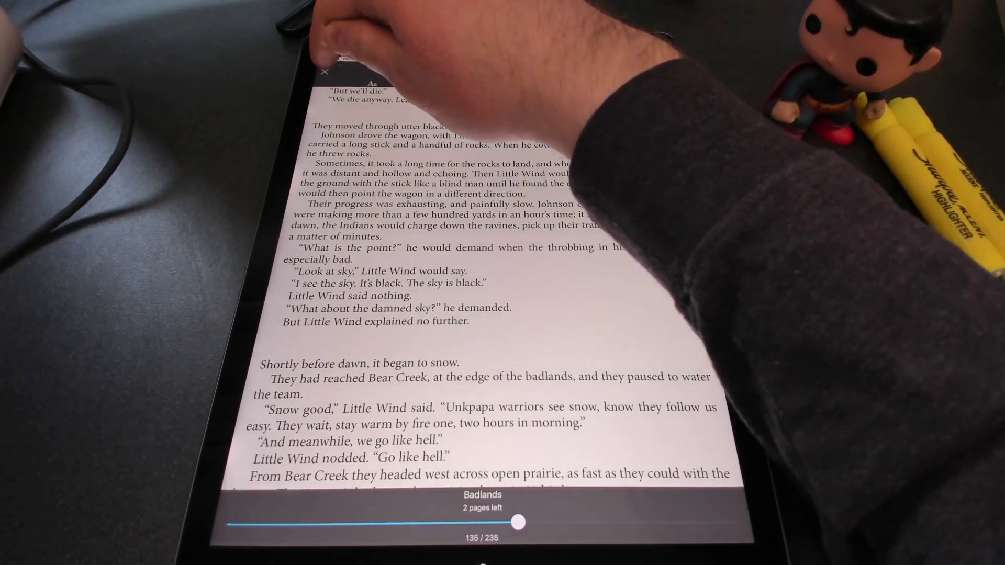
Close the Dragon Teeth reader and tap Return on the book.
left_click(328, 71)
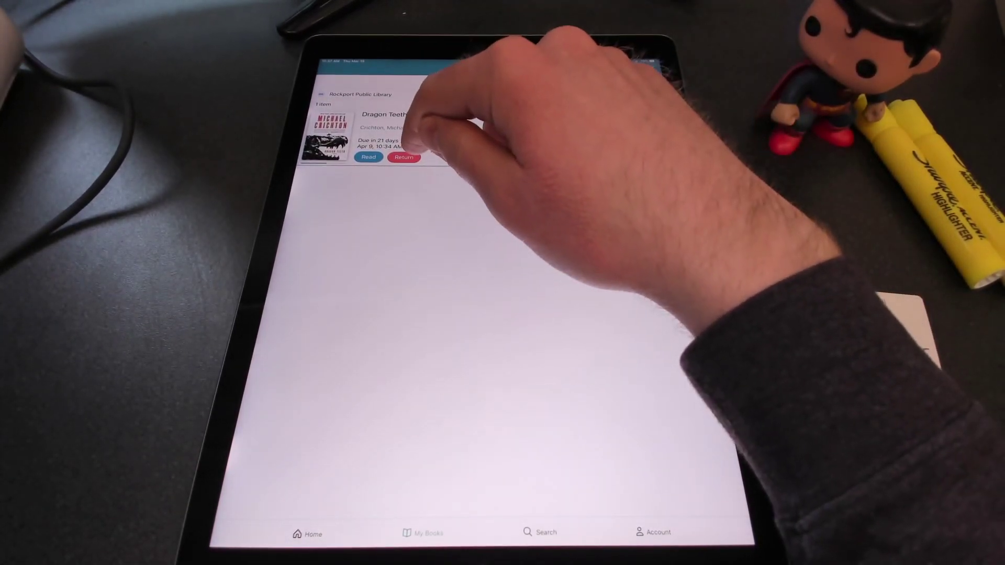
left_click(407, 157)
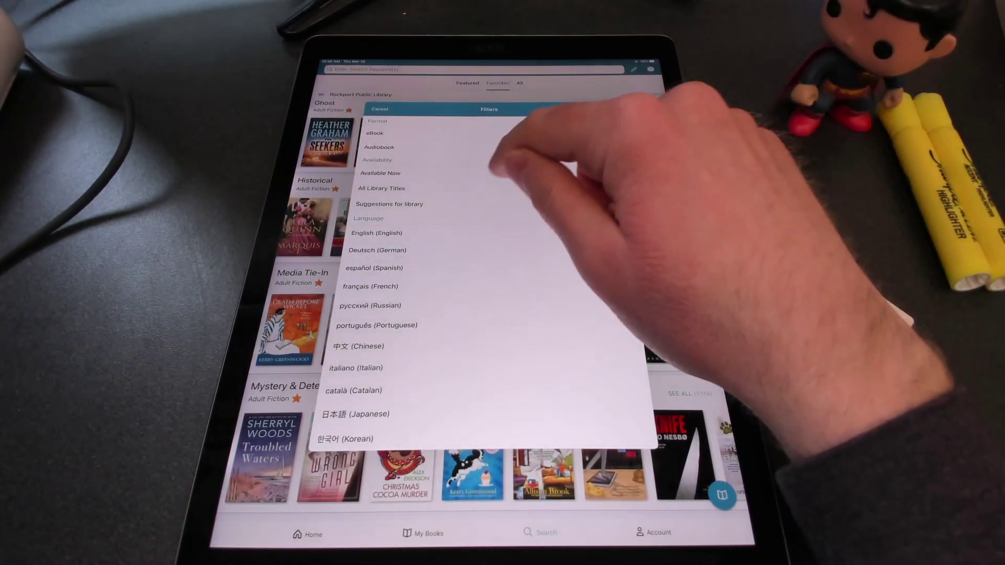
Select All Library Titles as the availability filter.
left_click(381, 188)
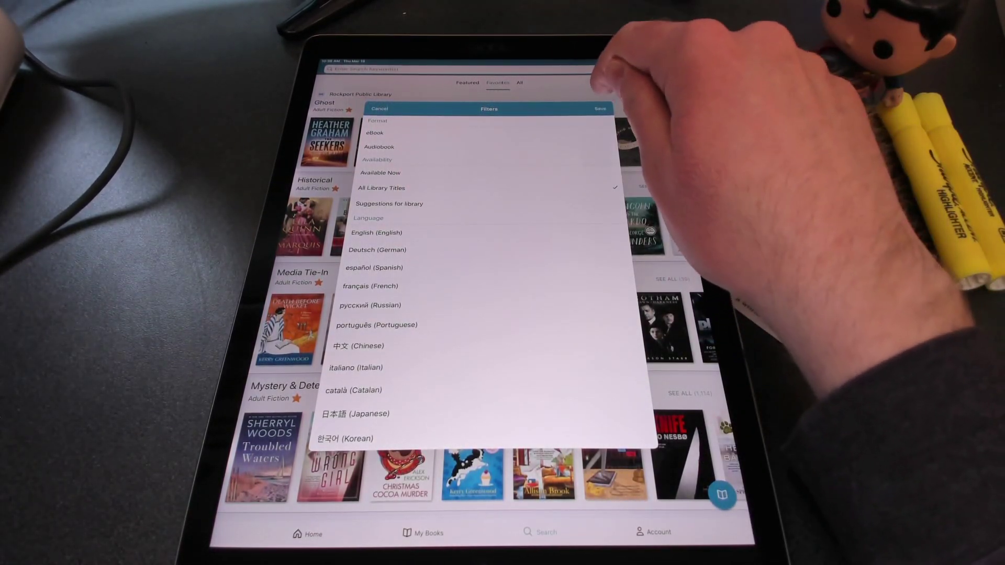